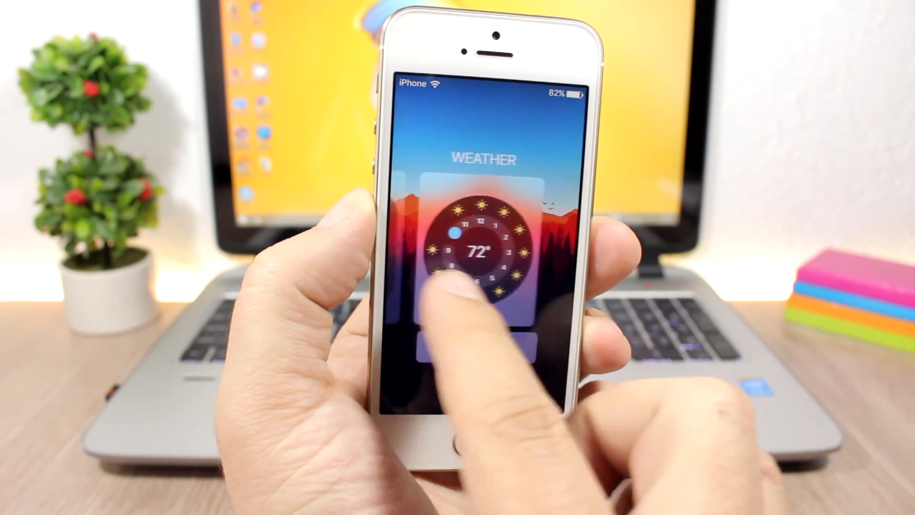
# Step: Bring up NotifyCencored's Enable/Disable App toggles for messaging apps, then move on to PullOver
pyautogui.hscroll(-3)
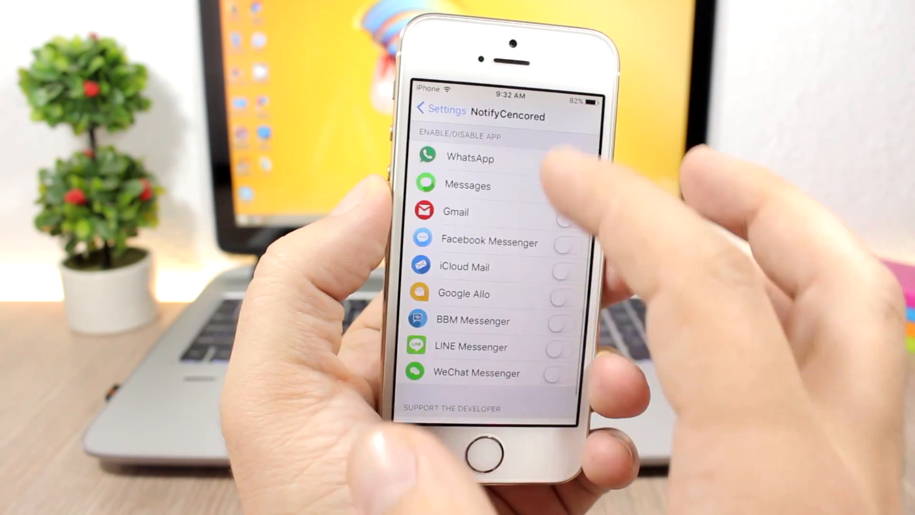
pyautogui.click(574, 192)
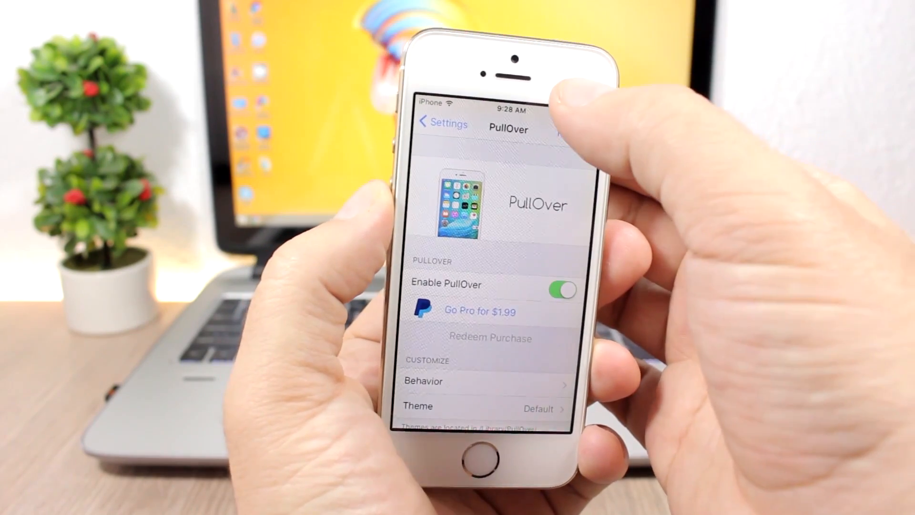
# Step: Switch on Enable PullOver and scroll through its Behavior, Theme and Activator options
pyautogui.click(473, 452)
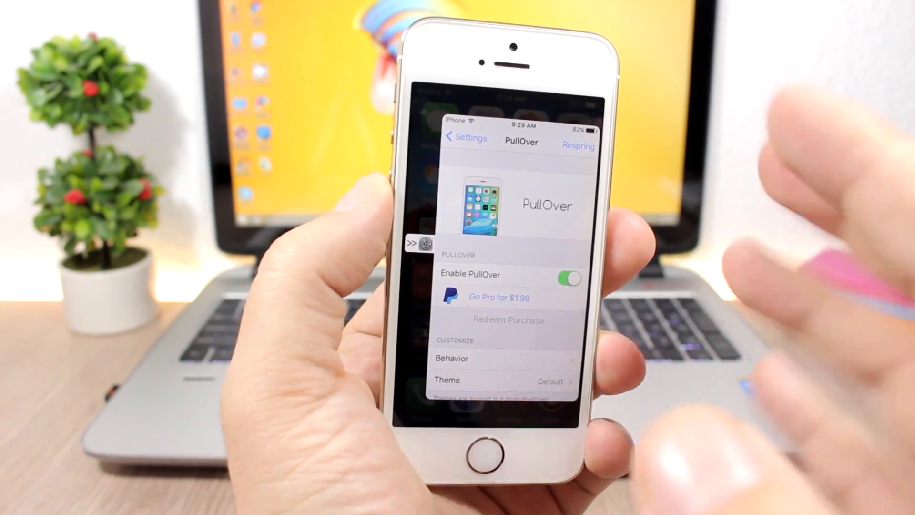
pyautogui.scroll(-3)
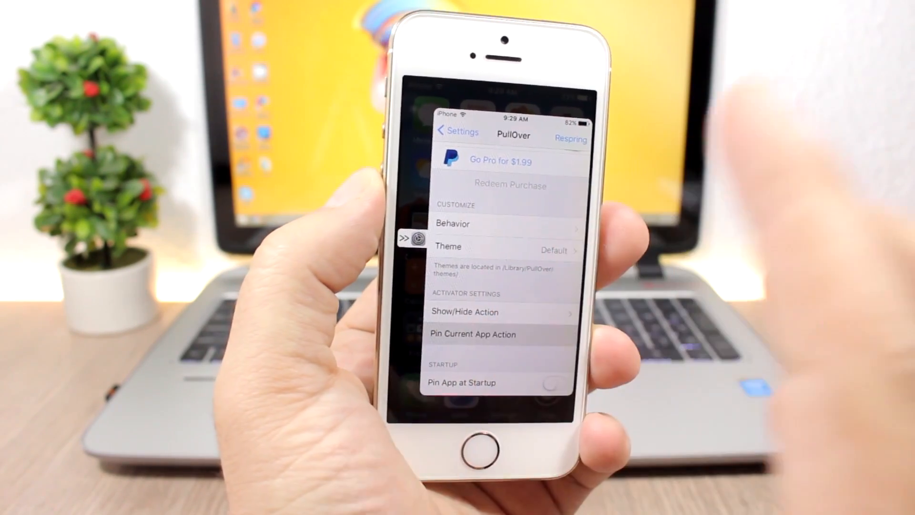
pyautogui.click(472, 334)
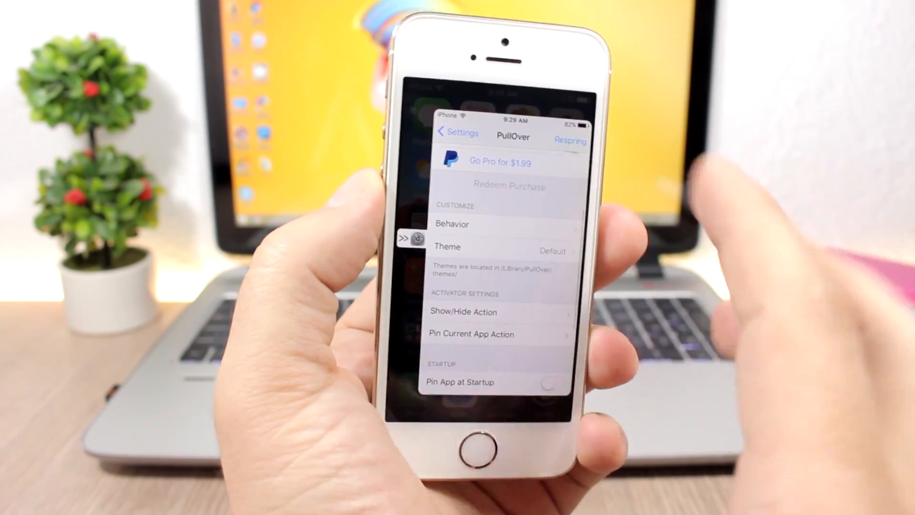
pyautogui.scroll(-3)
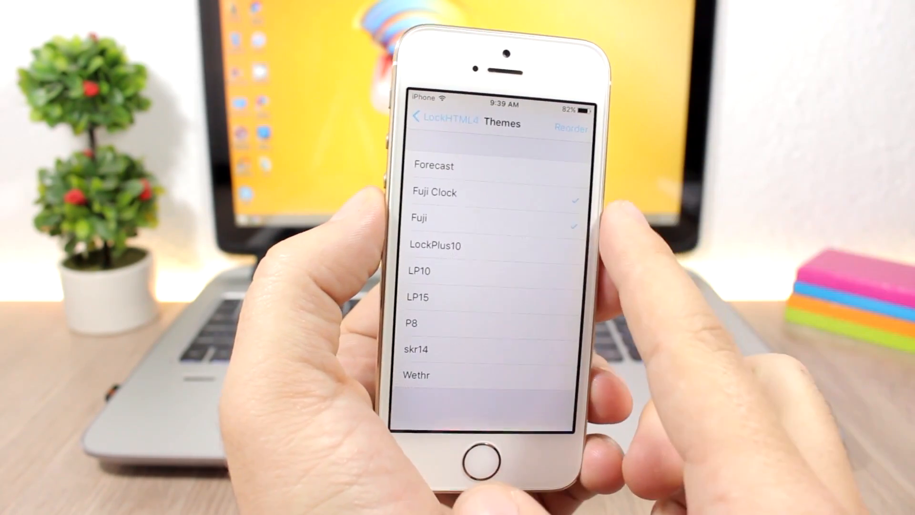
# Step: Review LockHTML4's Hide LockScreen Elements page, then mark Fuji Clock and Fuji themes
pyautogui.click(440, 117)
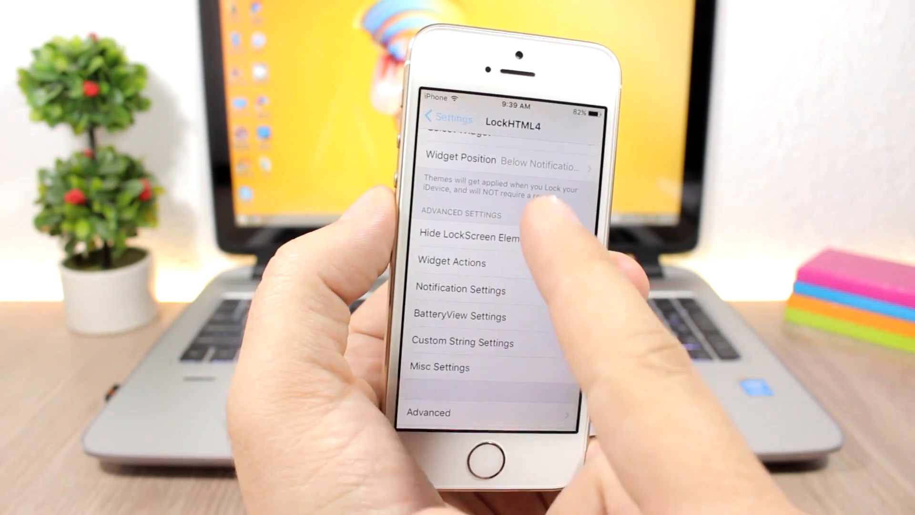
pyautogui.click(467, 235)
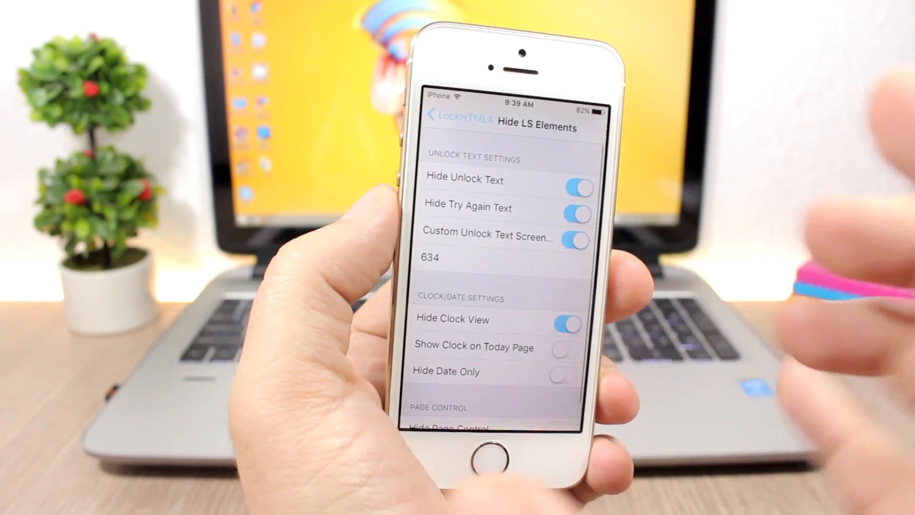
pyautogui.click(452, 114)
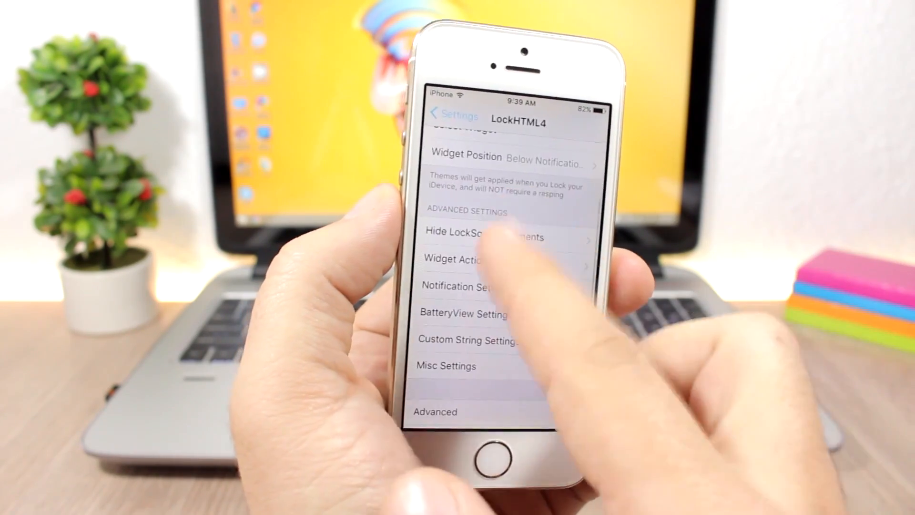
pyautogui.scroll(-3)
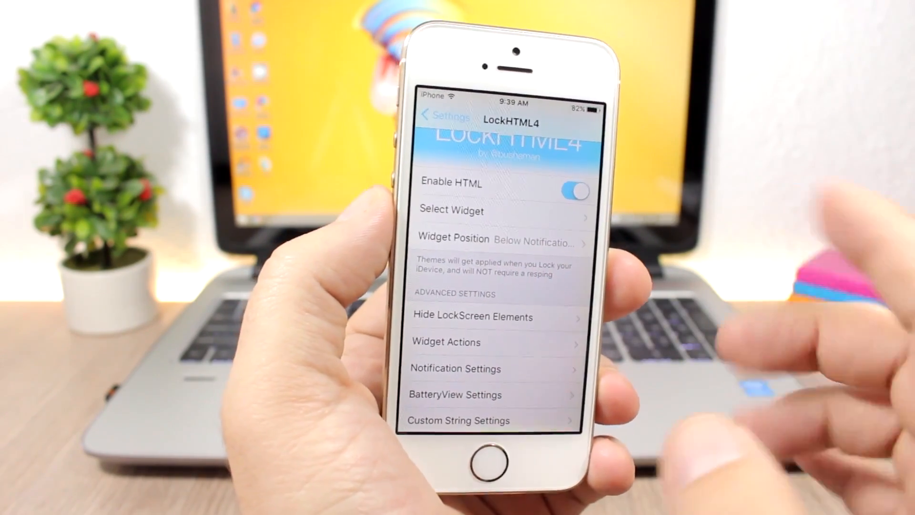
pyautogui.click(452, 210)
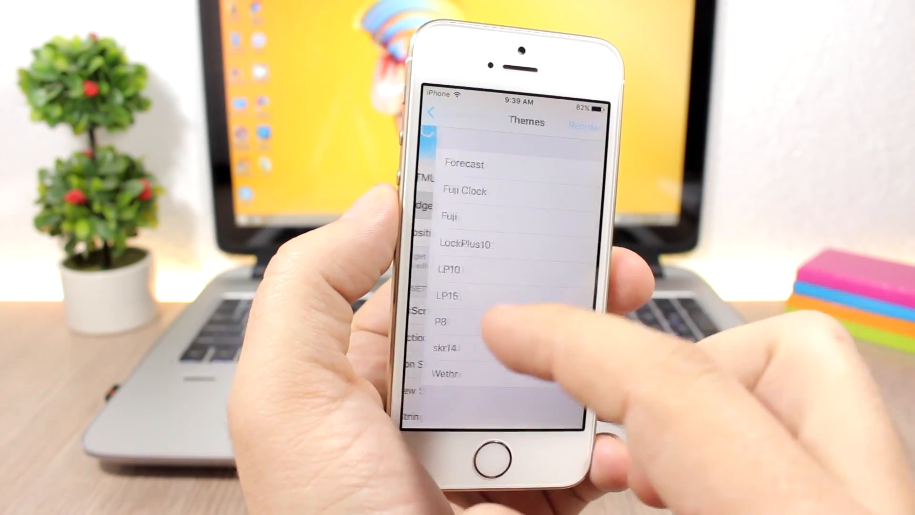
pyautogui.click(490, 190)
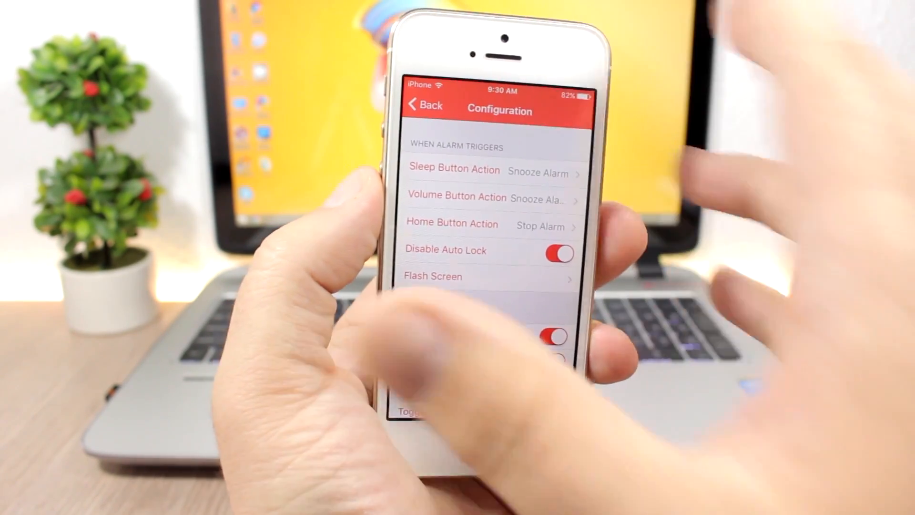
# Step: Open SafeAlarm3's Flash Options: flash screen off, red colour, 3 flashes per interval
pyautogui.scroll(-3)
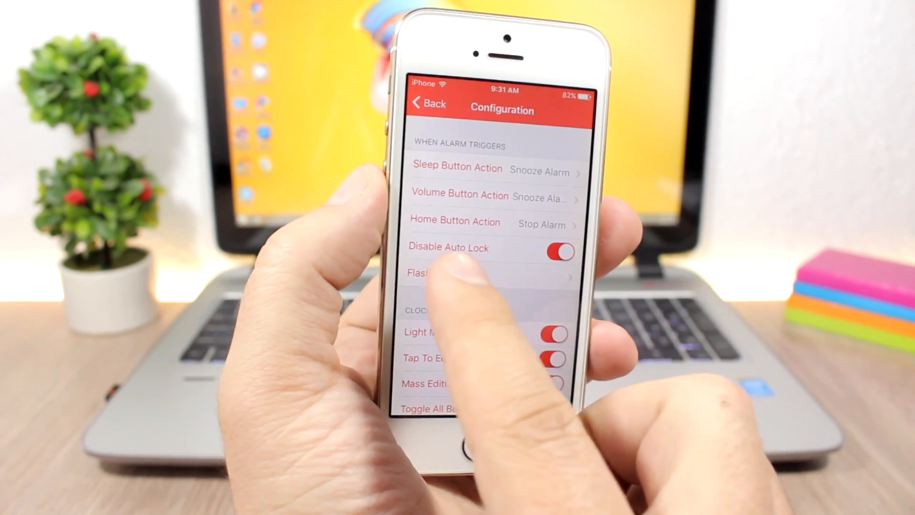
pyautogui.click(443, 273)
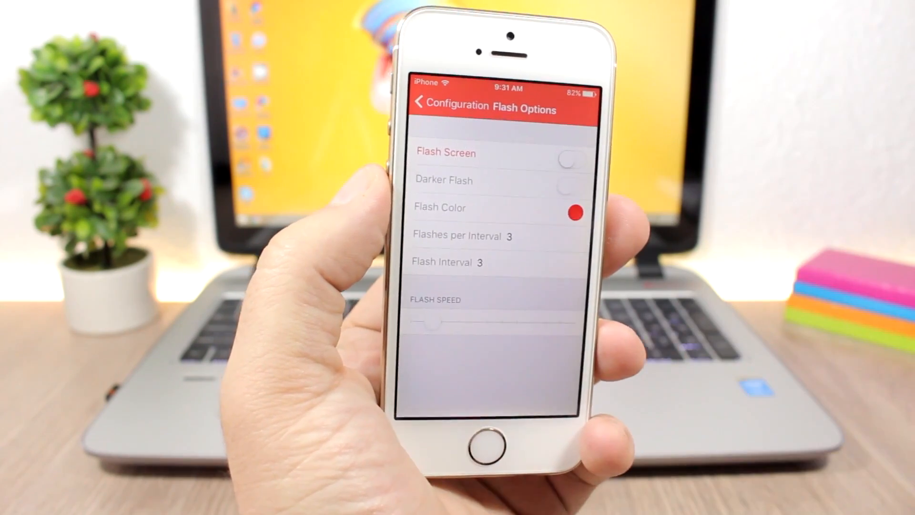